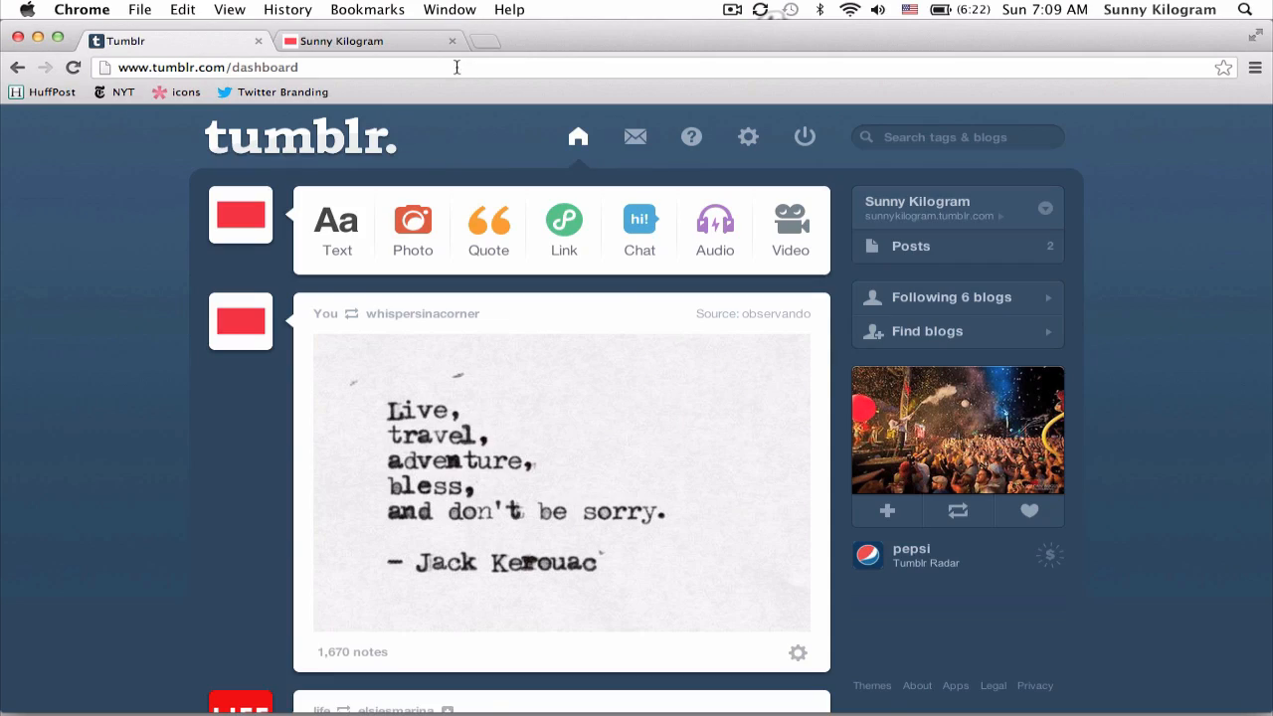
# Switch to the Sunny Kilogram blog page to view its sidebar links.
pyautogui.click(917, 201)
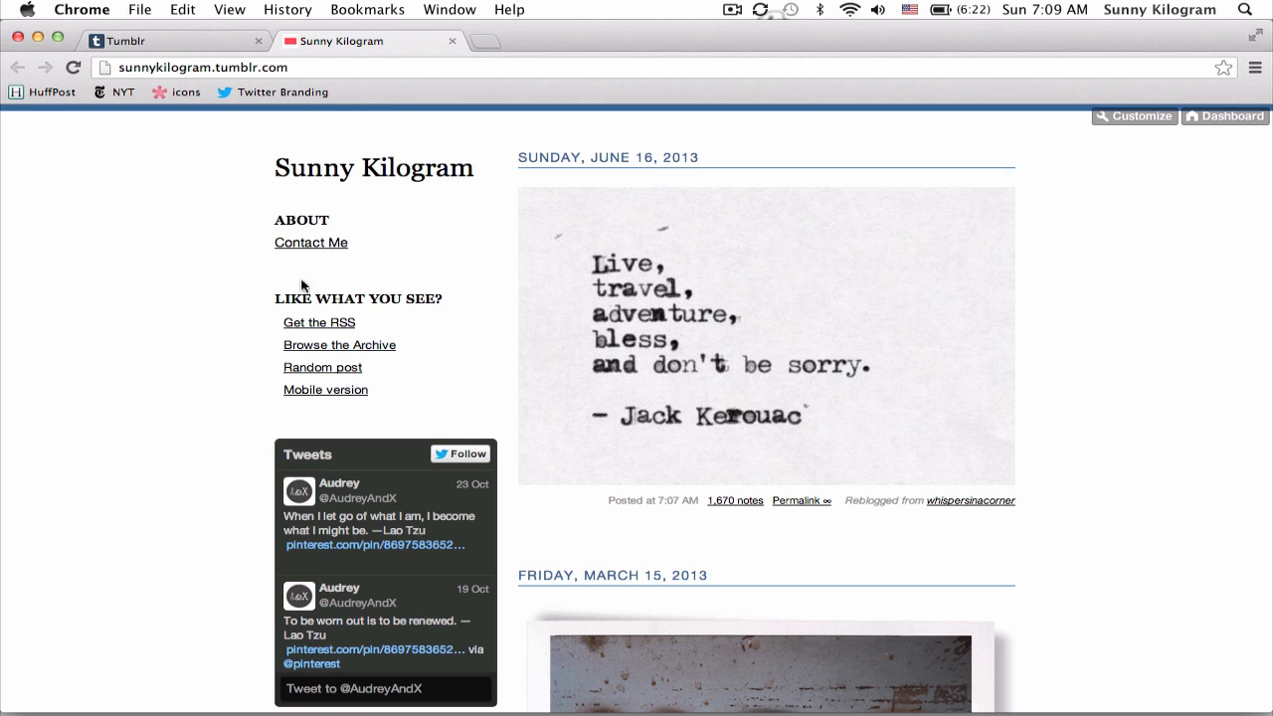
pyautogui.moveTo(238, 519)
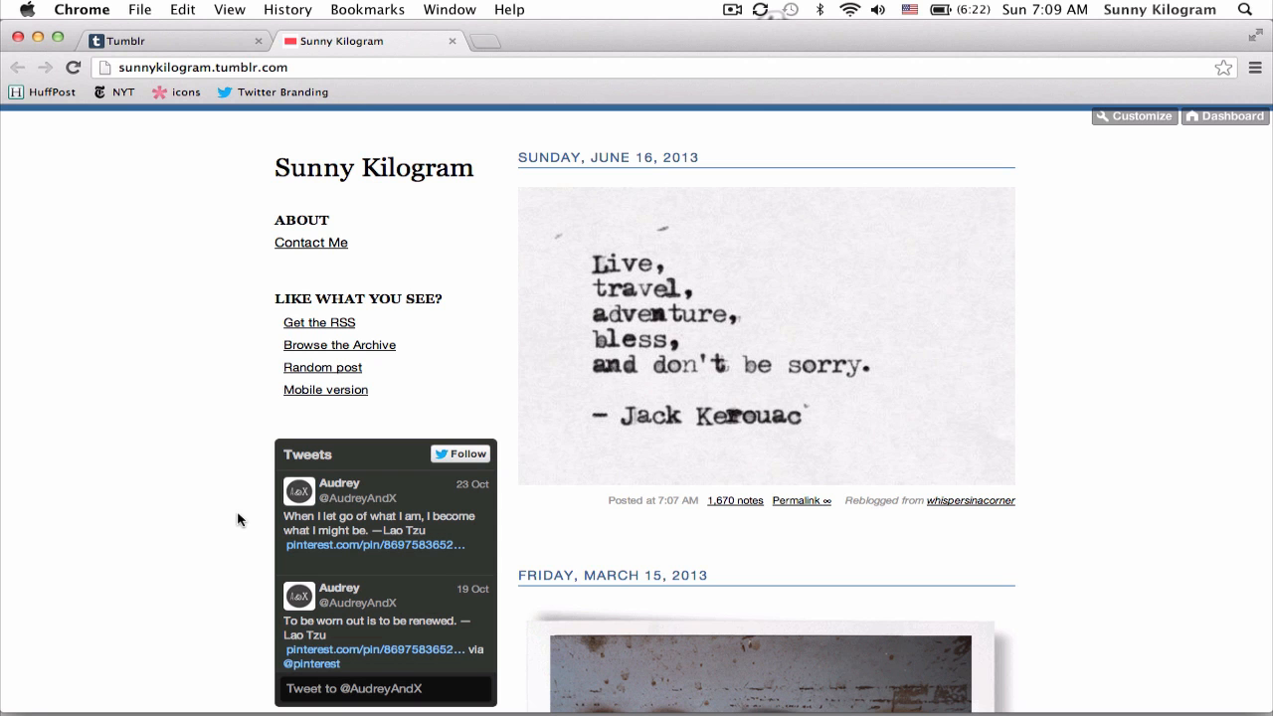
pyautogui.moveTo(431, 325)
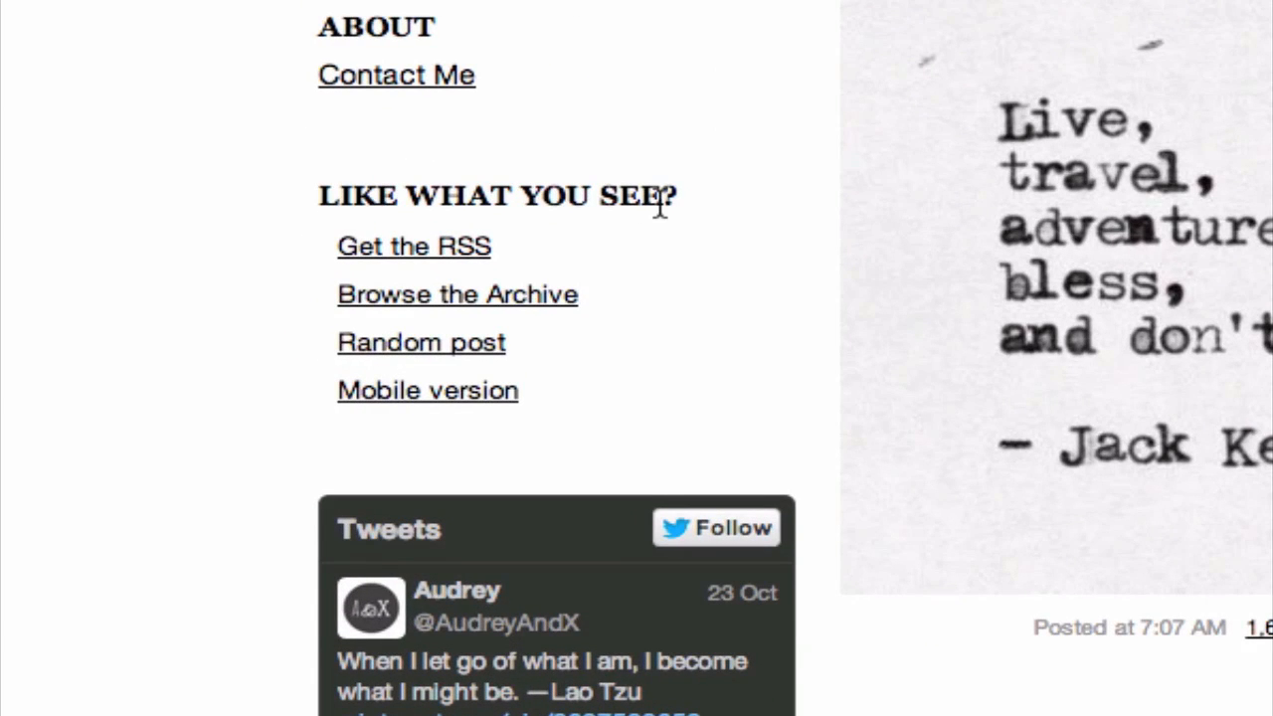
pyautogui.moveTo(522, 250)
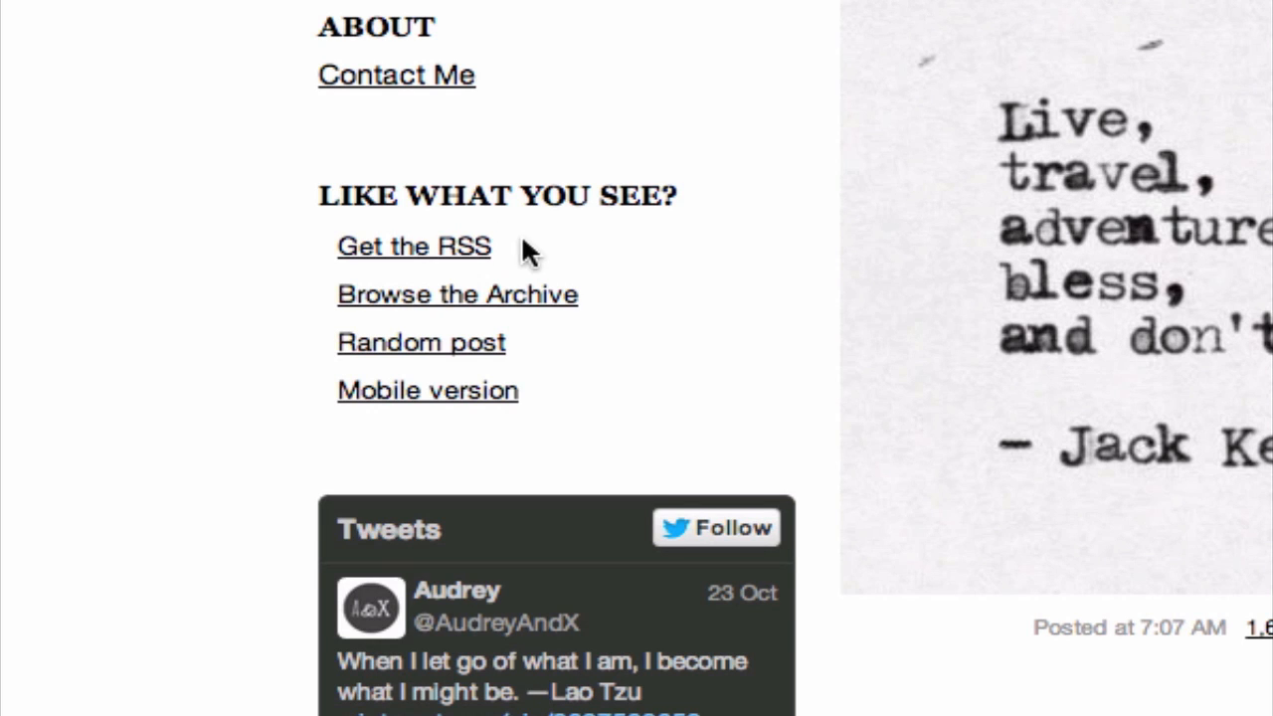
pyautogui.moveTo(567, 246)
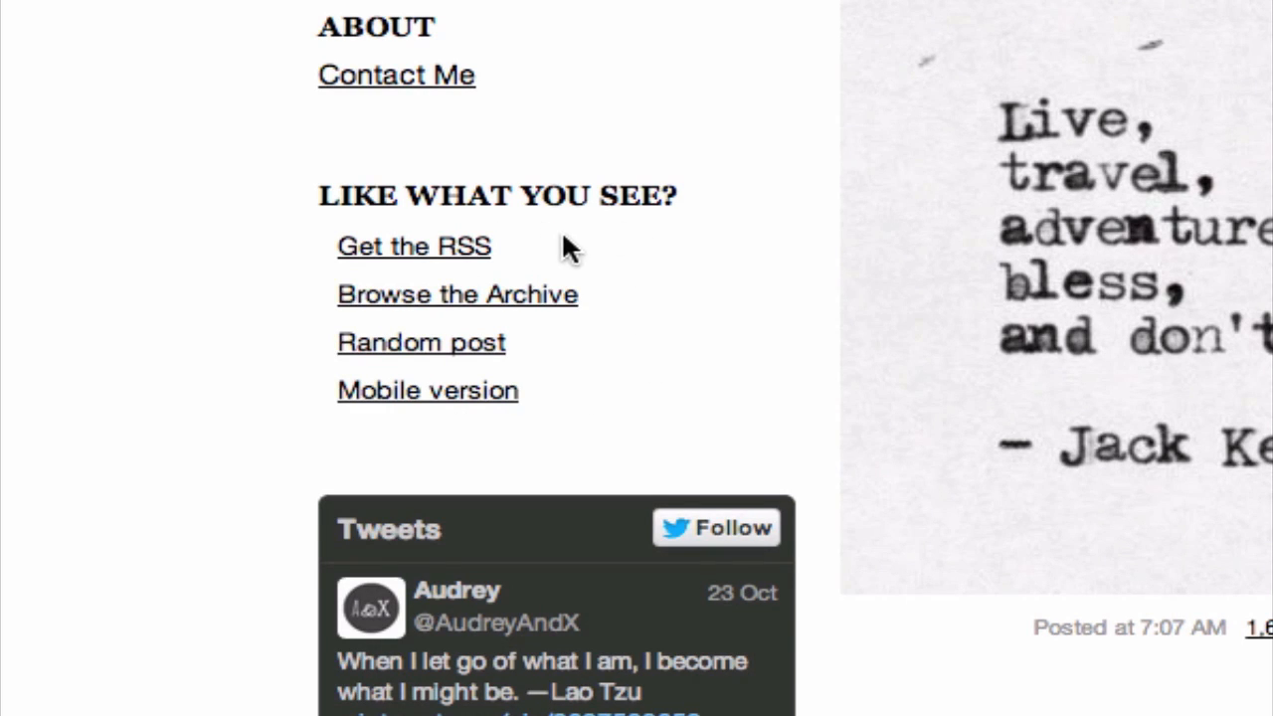
pyautogui.moveTo(527, 353)
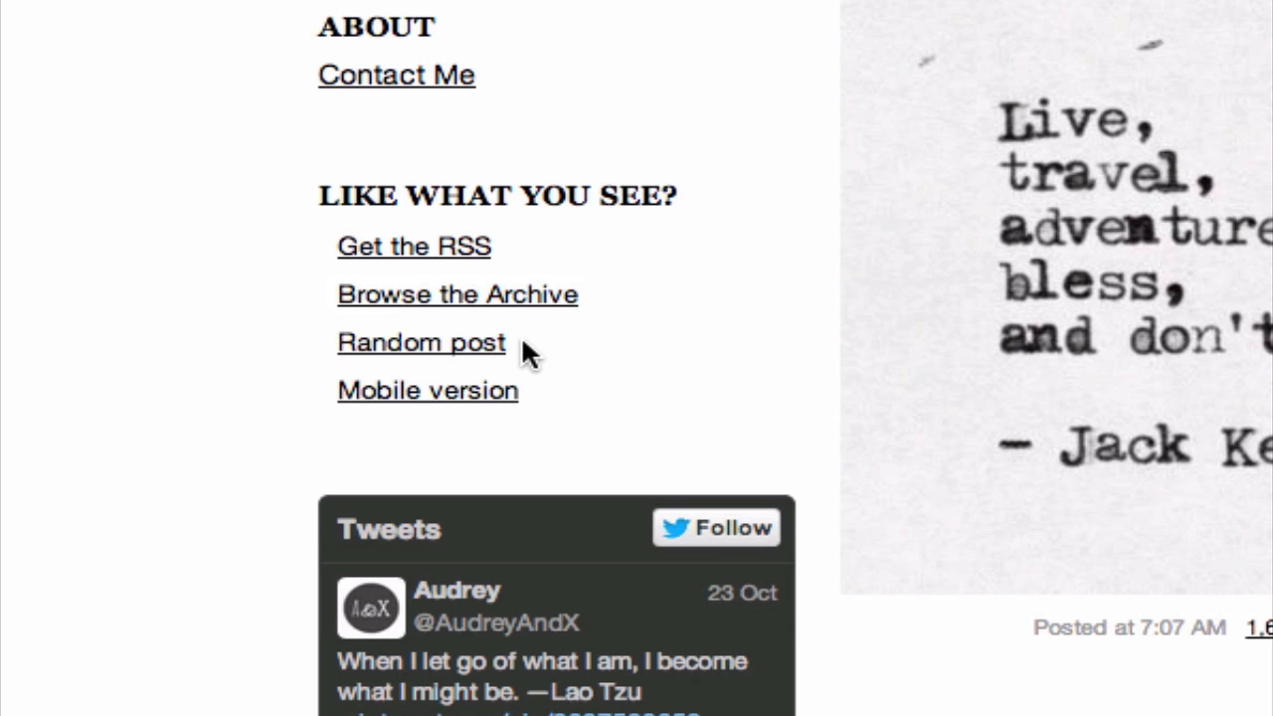
pyautogui.moveTo(540, 400)
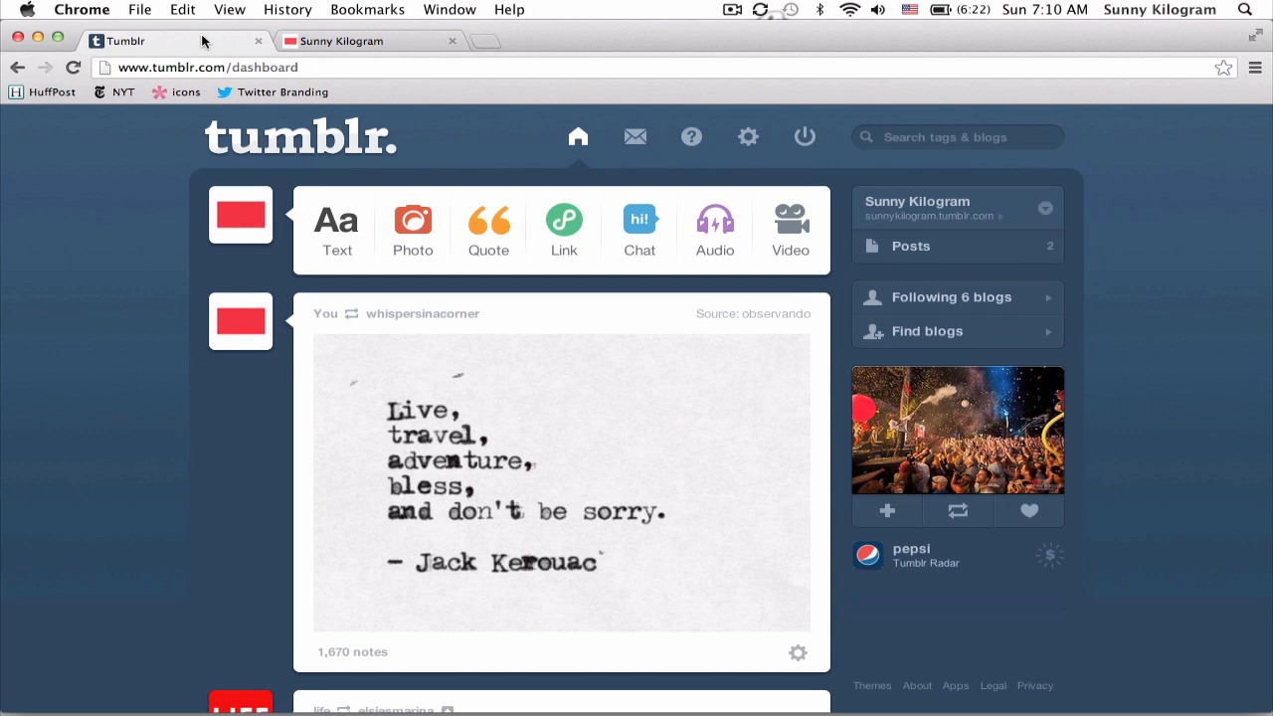
pyautogui.moveTo(155, 250)
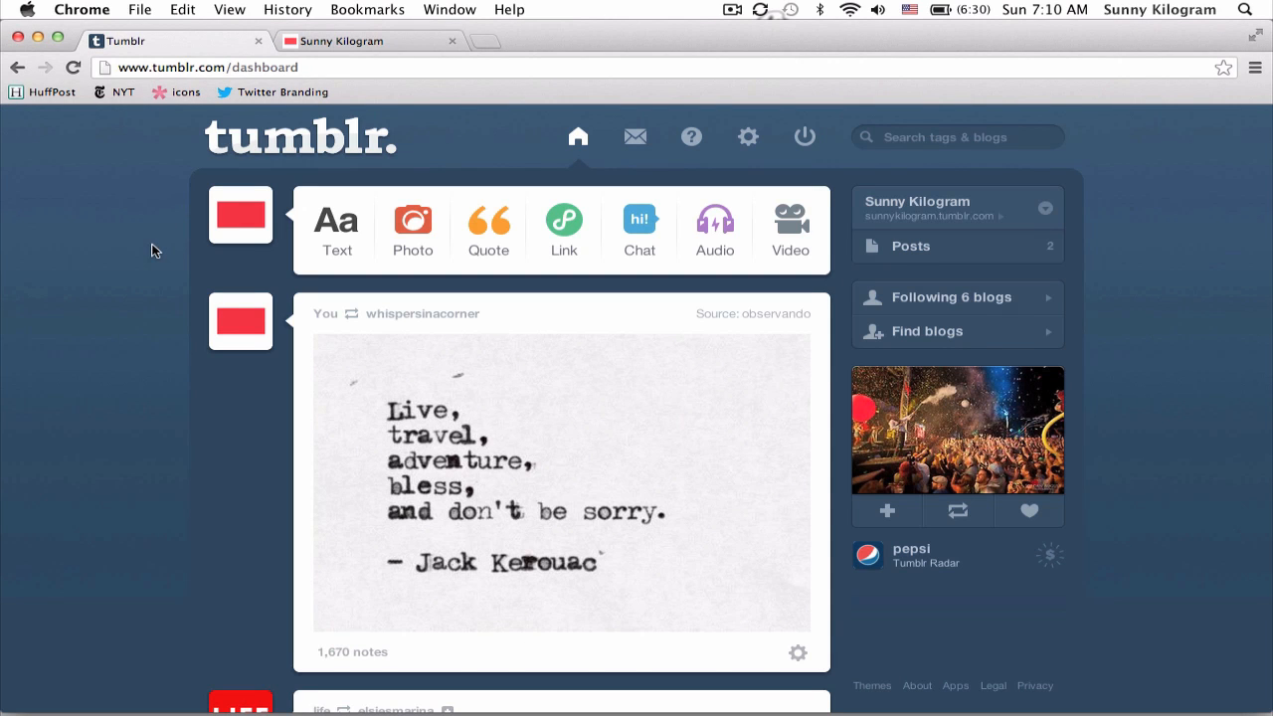
pyautogui.moveTo(731, 161)
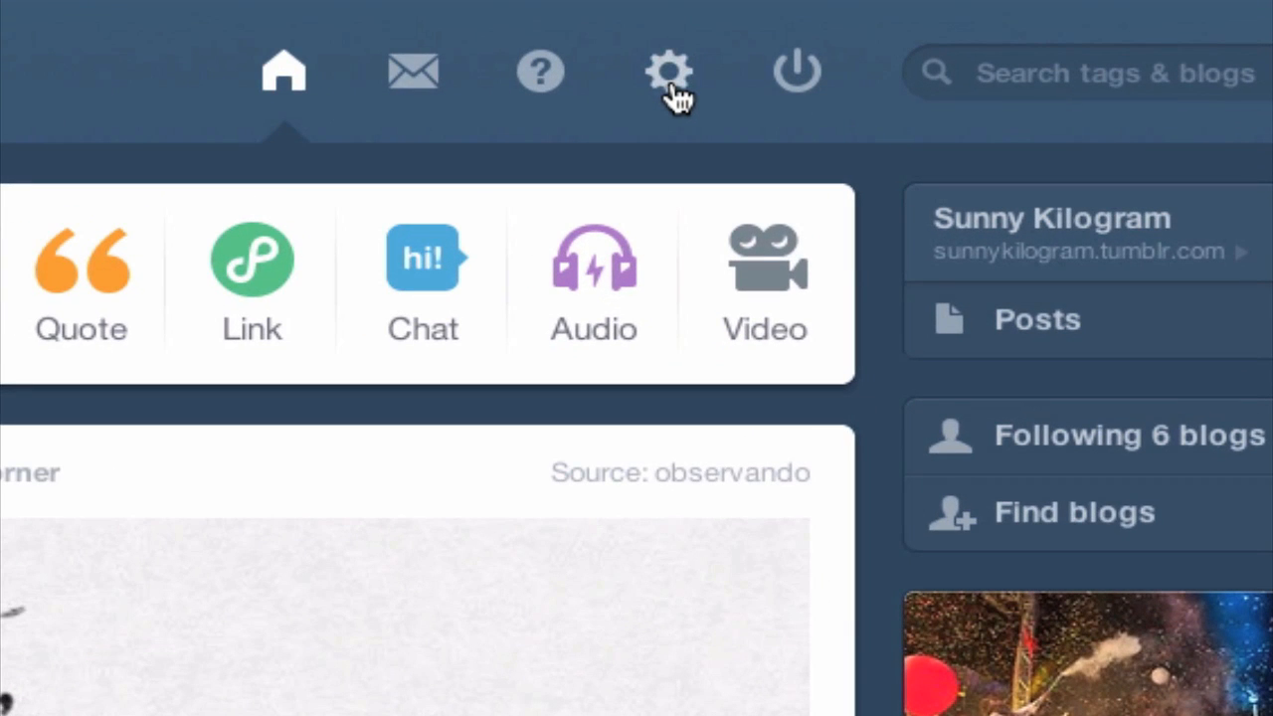
# Open the Sunny Kilogram blog's theme customizer from its settings page.
pyautogui.click(669, 71)
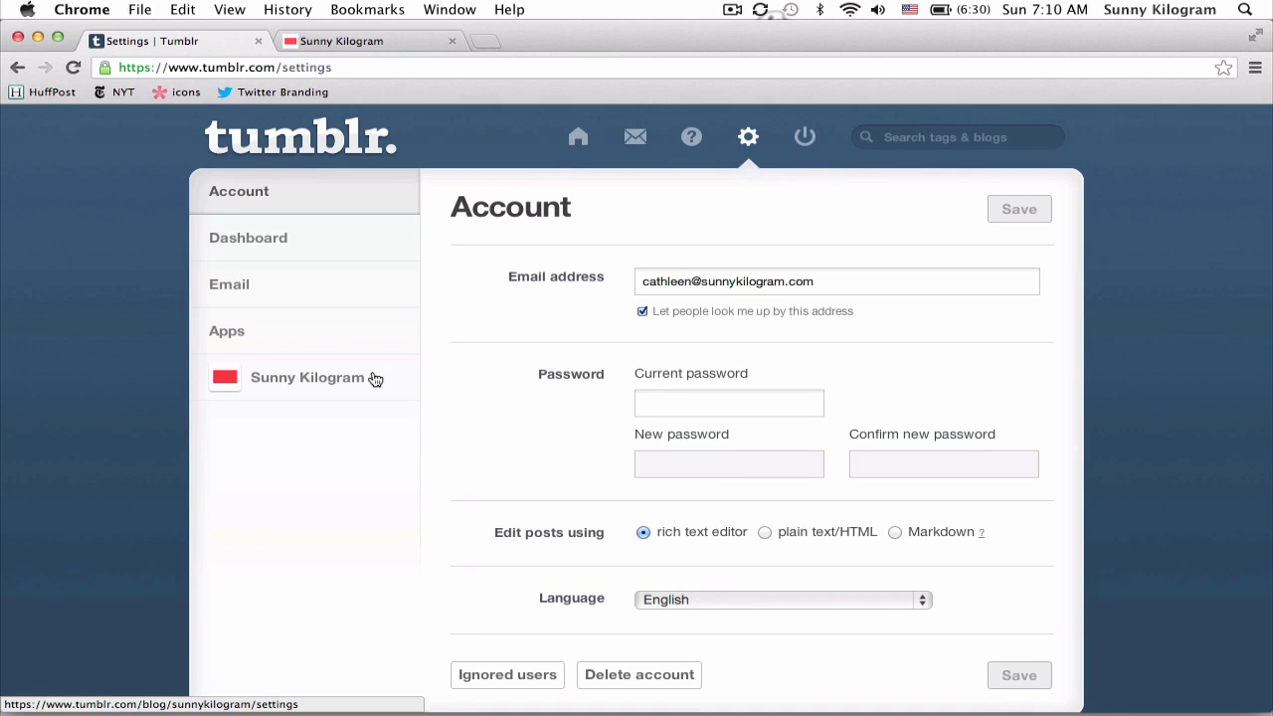
pyautogui.click(307, 377)
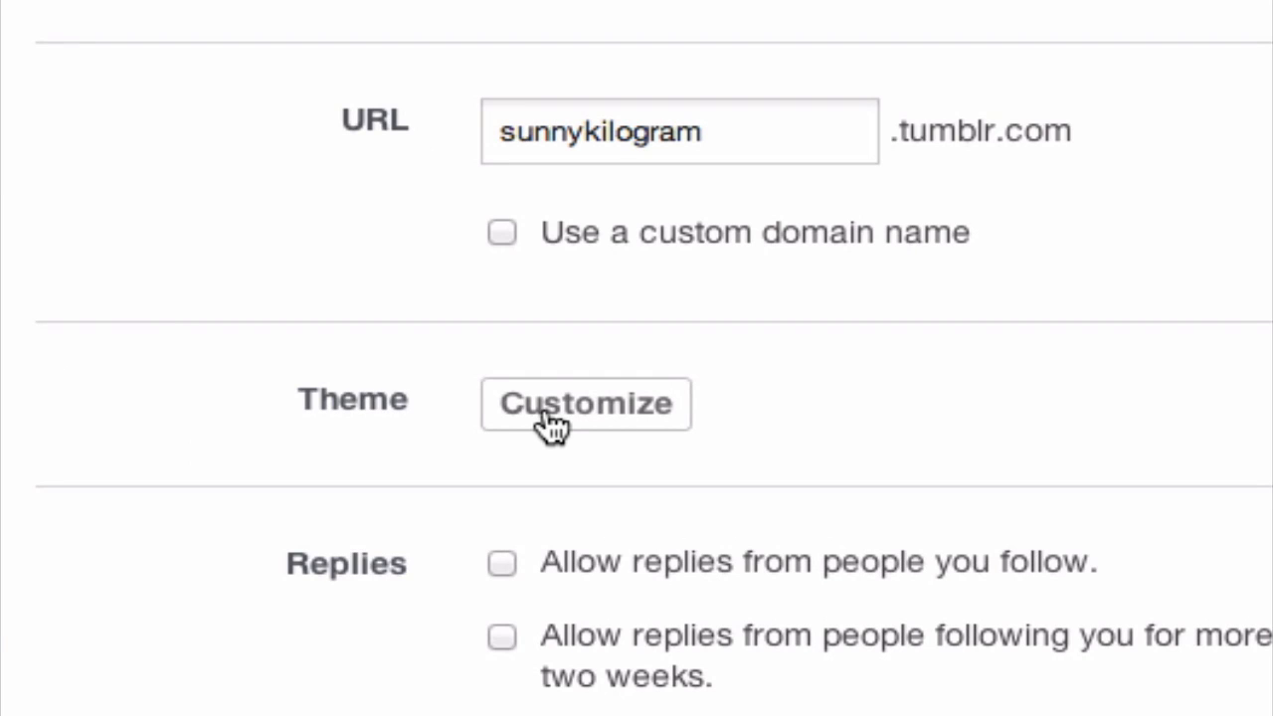
pyautogui.click(586, 404)
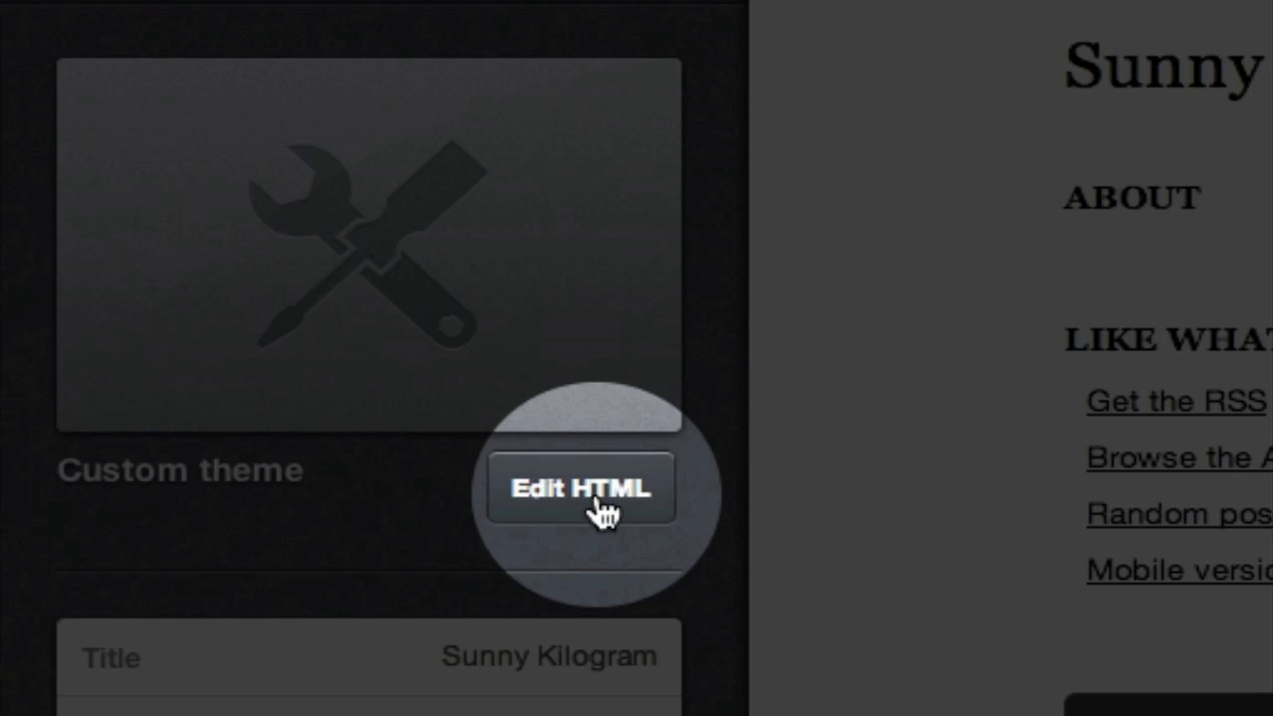
# Open the theme's HTML editor and search the code for 'rand'.
pyautogui.click(580, 488)
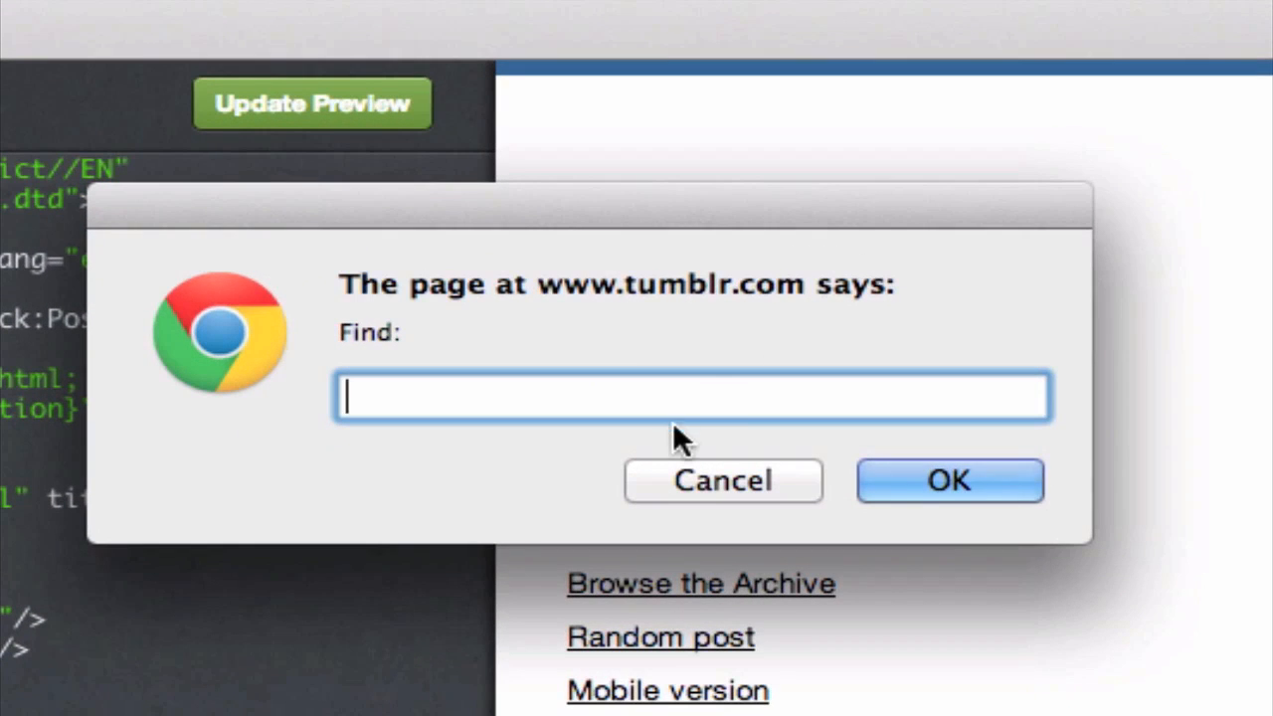
pyautogui.write('rand')
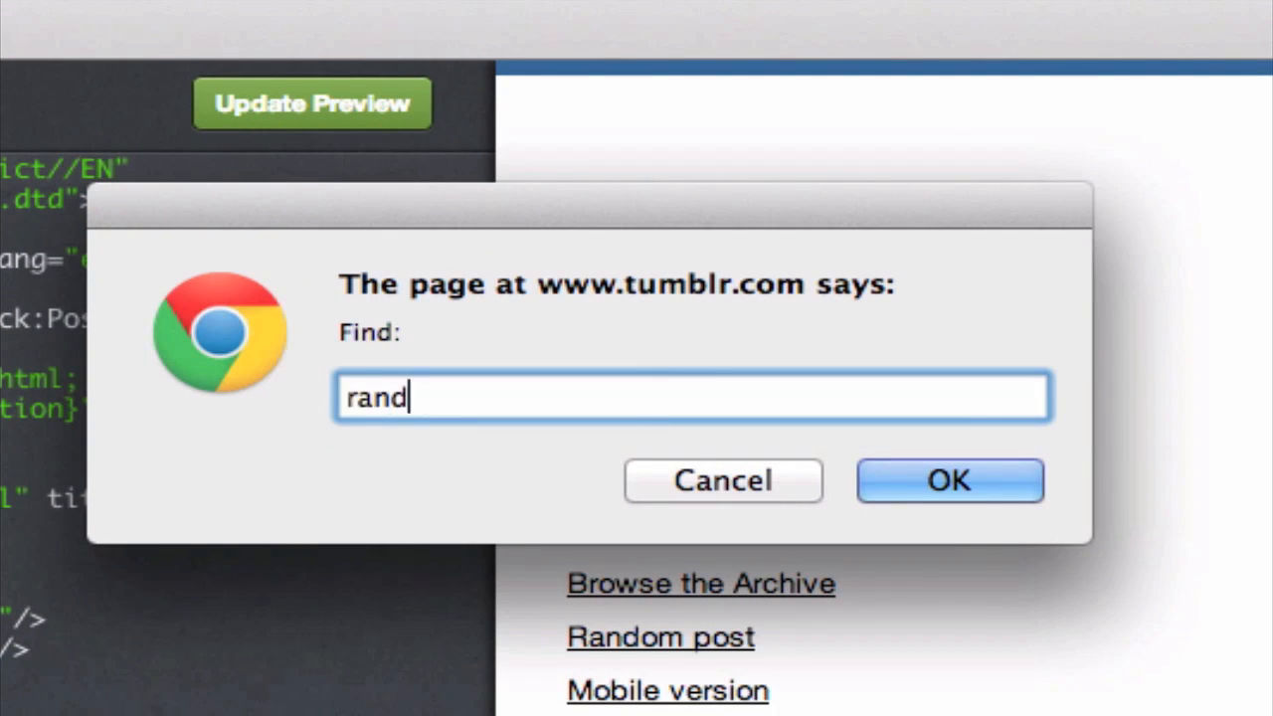
pyautogui.click(948, 480)
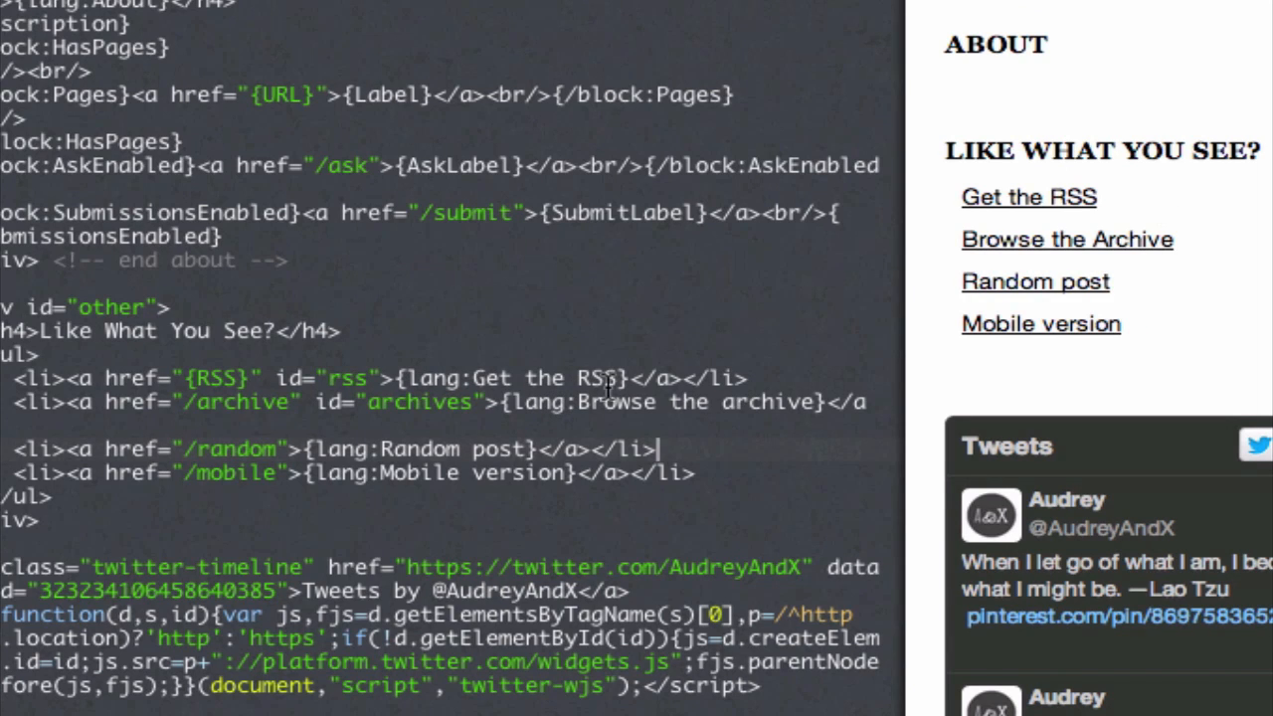
pyautogui.moveTo(462, 380)
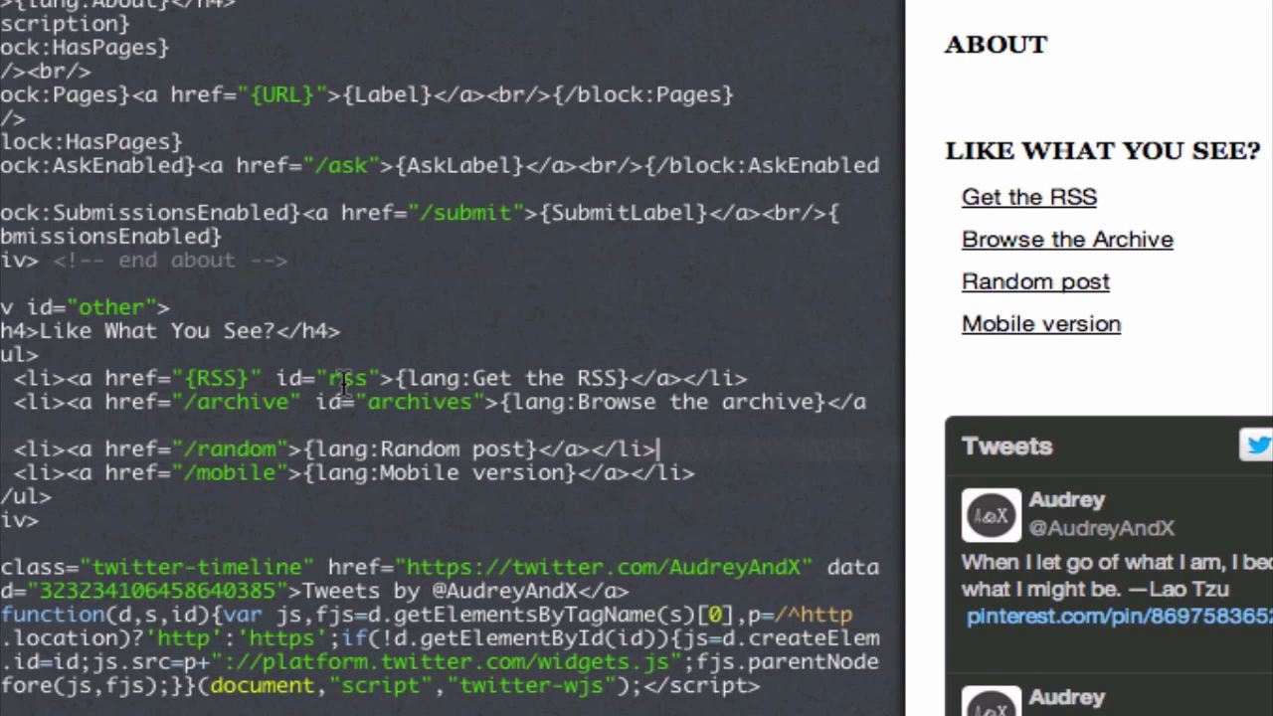
pyautogui.moveTo(256, 453)
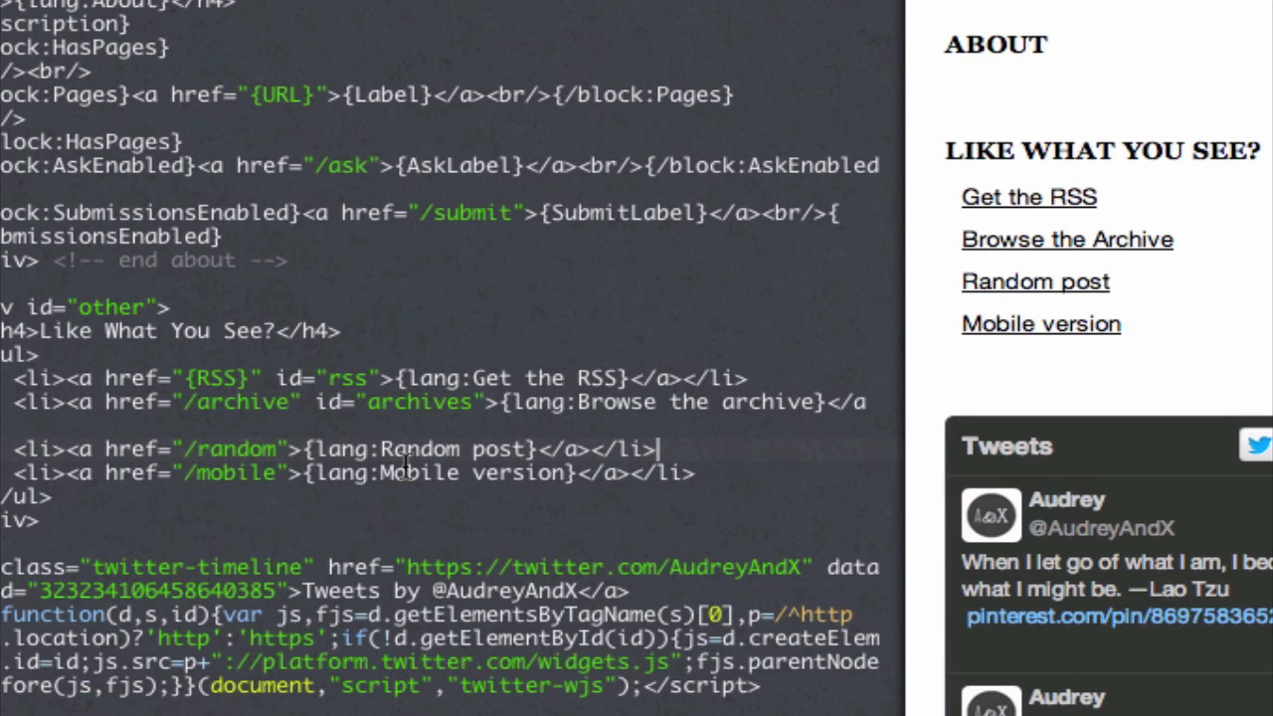
pyautogui.moveTo(502, 452)
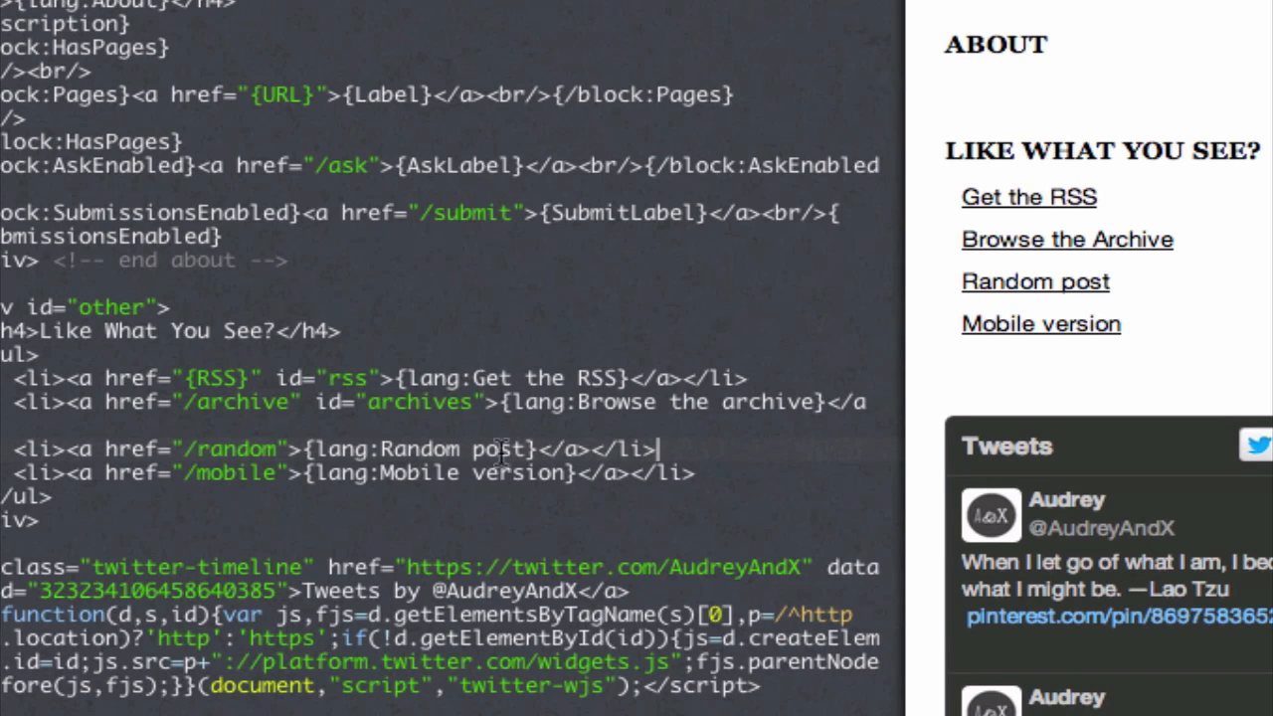
pyautogui.moveTo(597, 452)
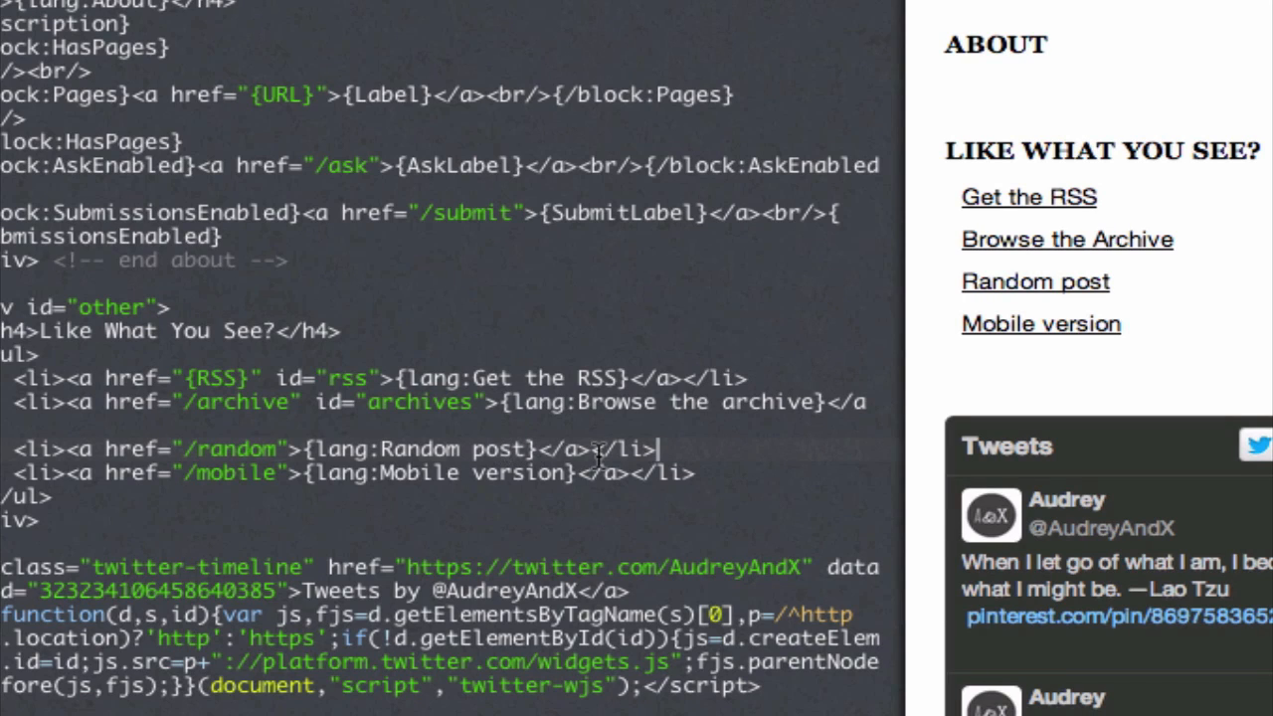
# Remove 'post' from {lang:Random post}, leaving {lang:Random}.
pyautogui.doubleClick(502, 449)
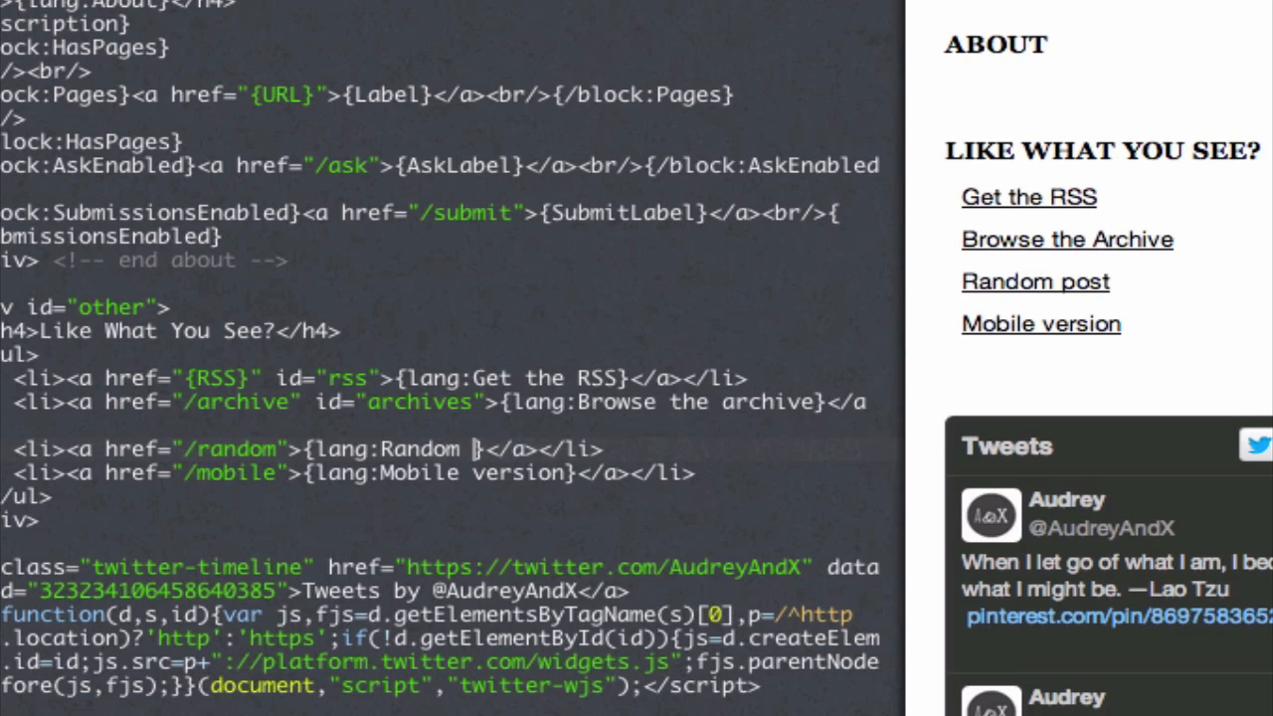
pyautogui.scroll(3)
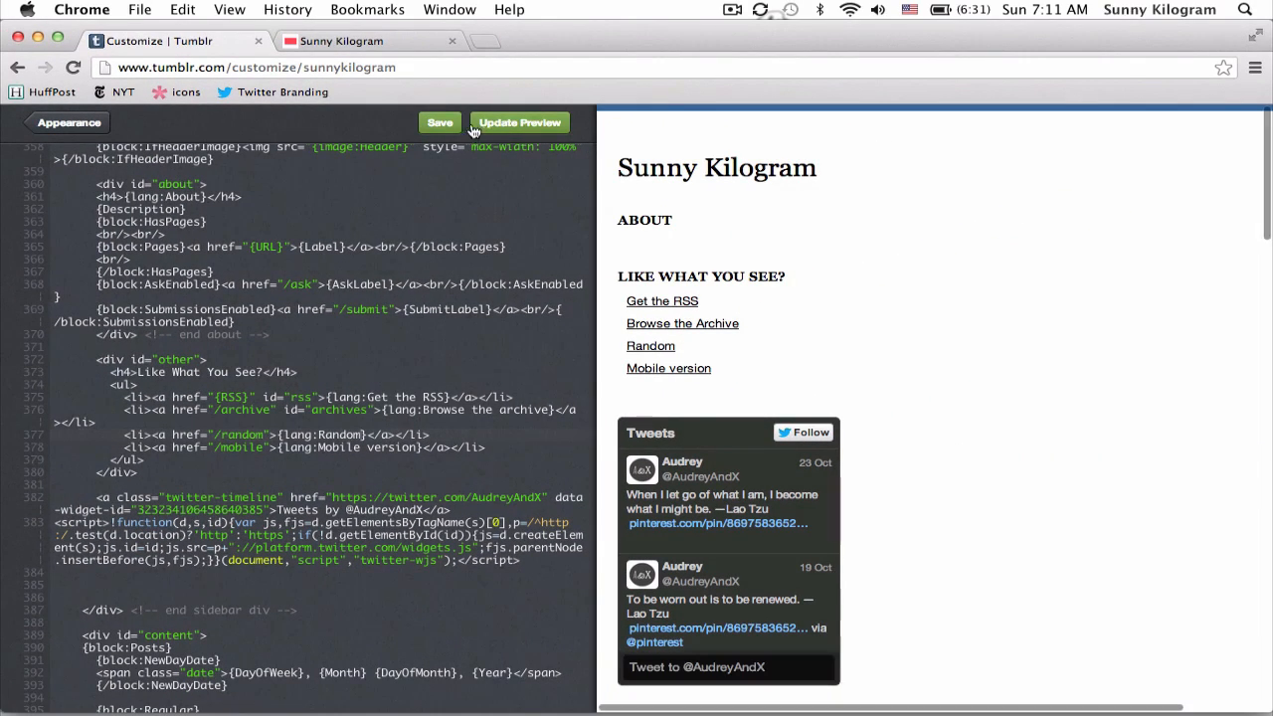
pyautogui.moveTo(701, 355)
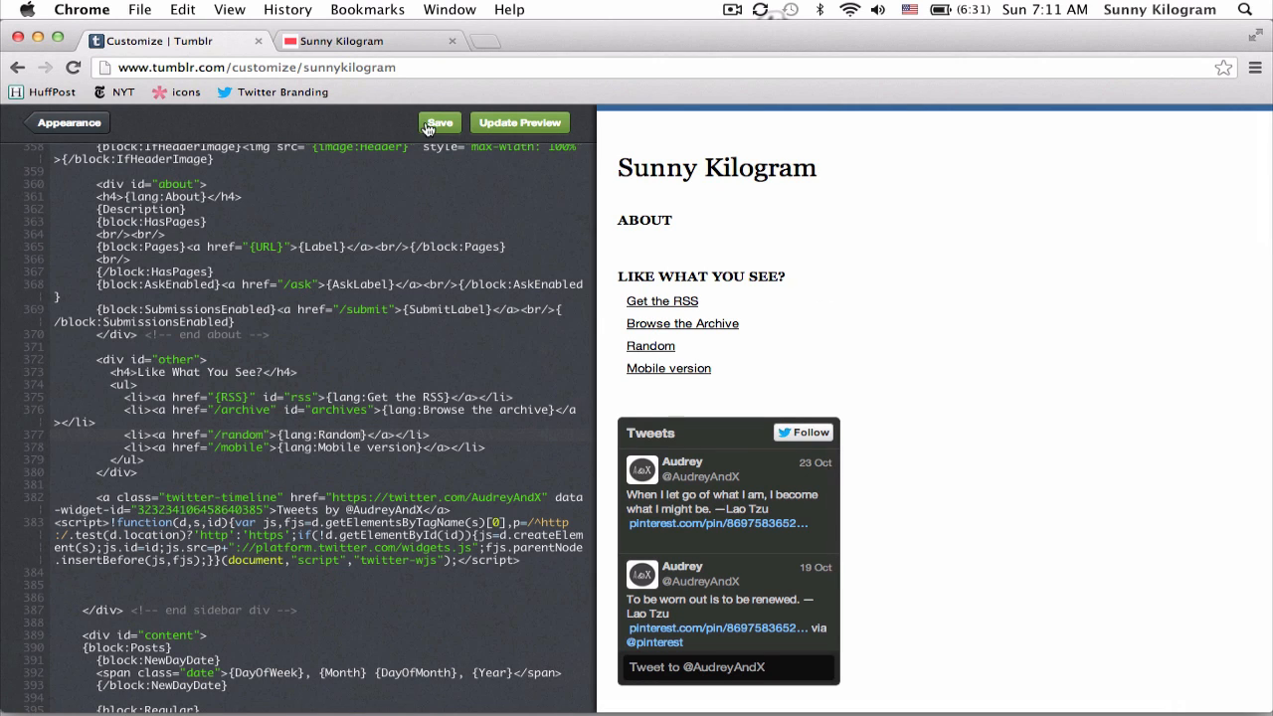
# Save the theme edit and return to the Sunny Kilogram blog page.
pyautogui.click(439, 123)
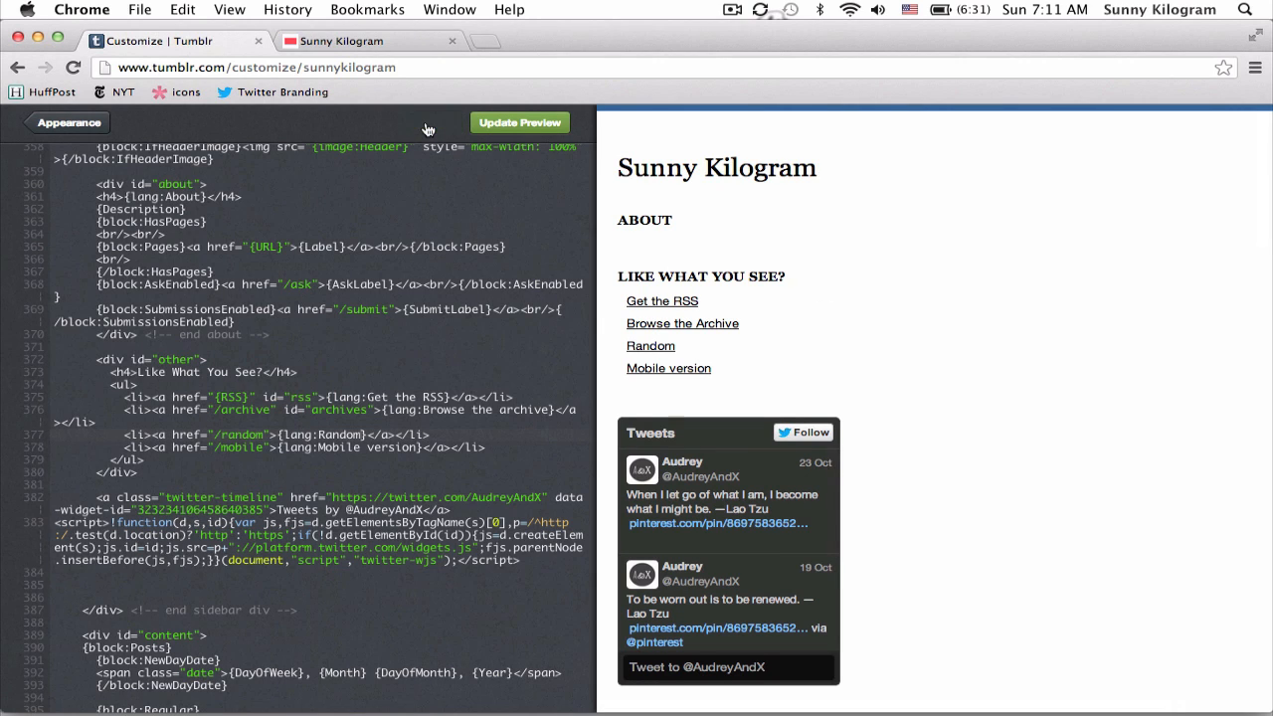
pyautogui.moveTo(119, 122)
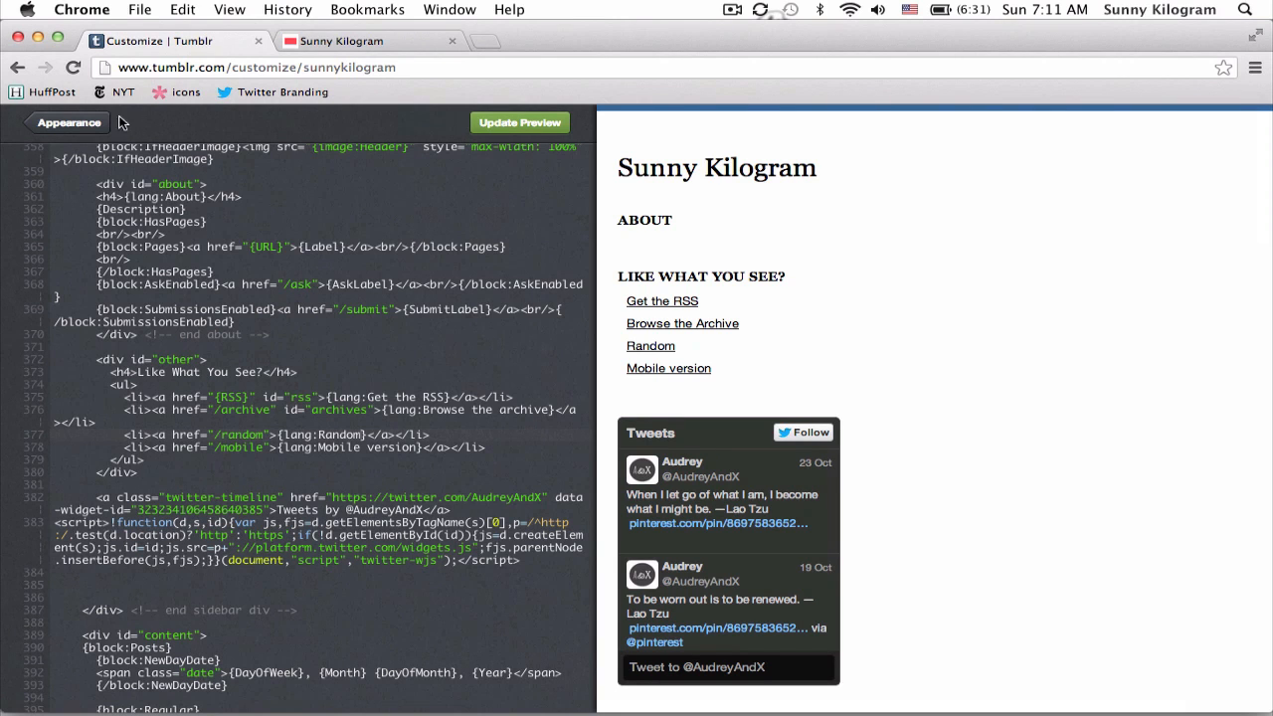
pyautogui.click(358, 41)
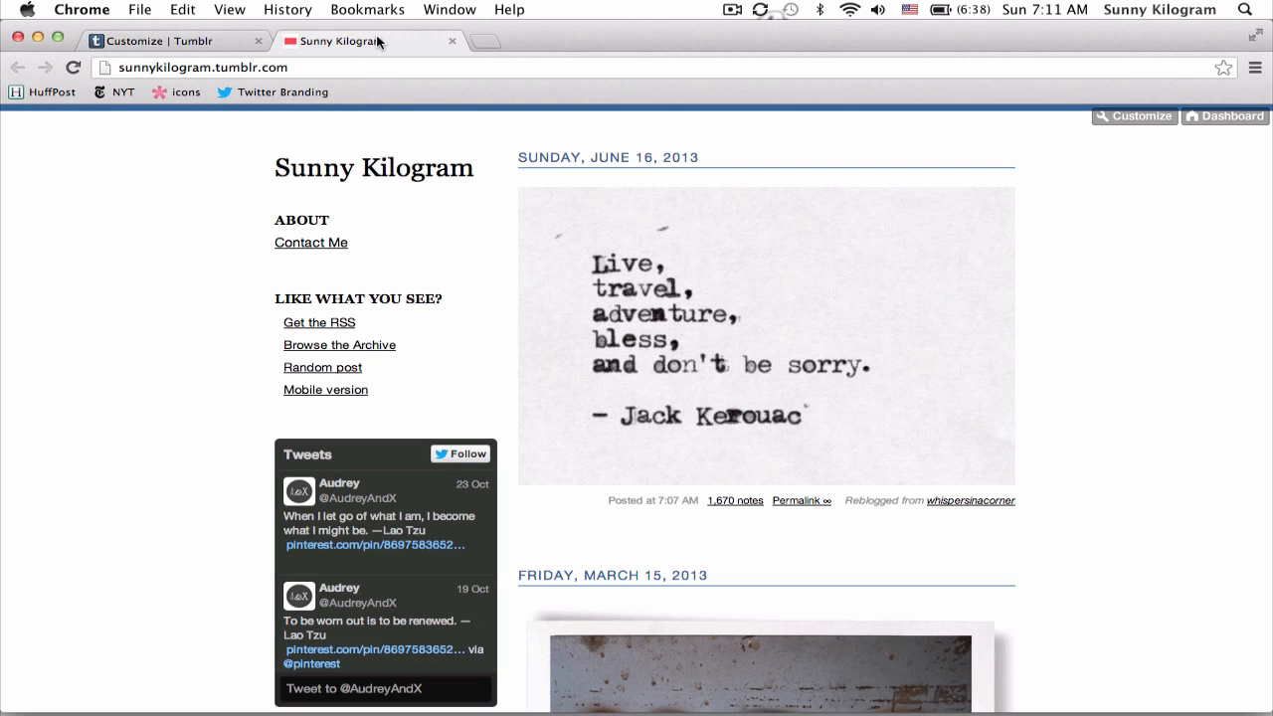